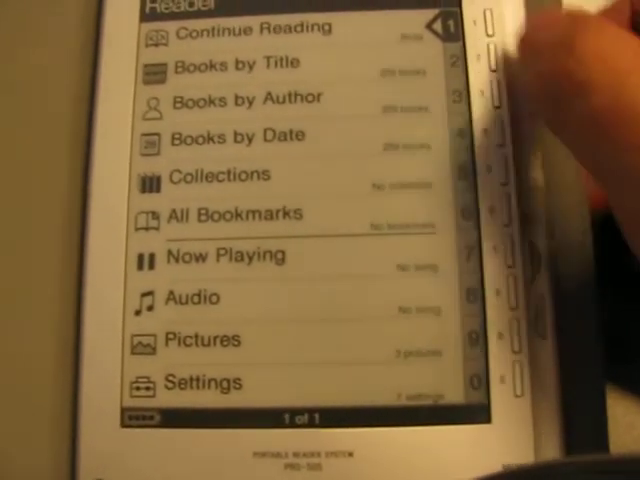
Open the downloaded library PDF from Books by Title, landing on contents page 8 of 237.
left_click(236, 62)
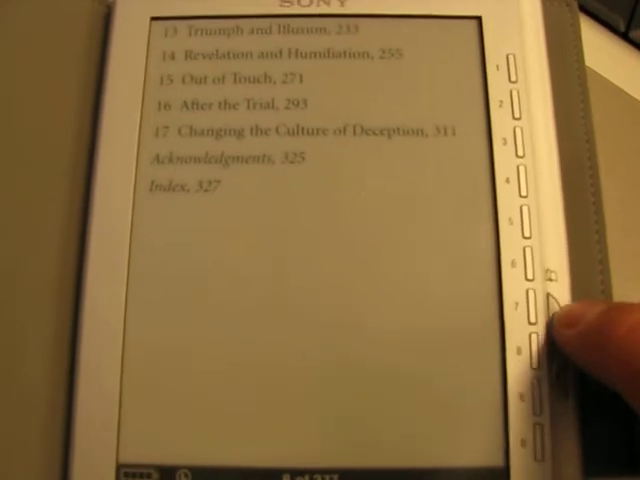
Turn pages forward from the contents to the Preface on page 10 of 237.
left_click(545, 310)
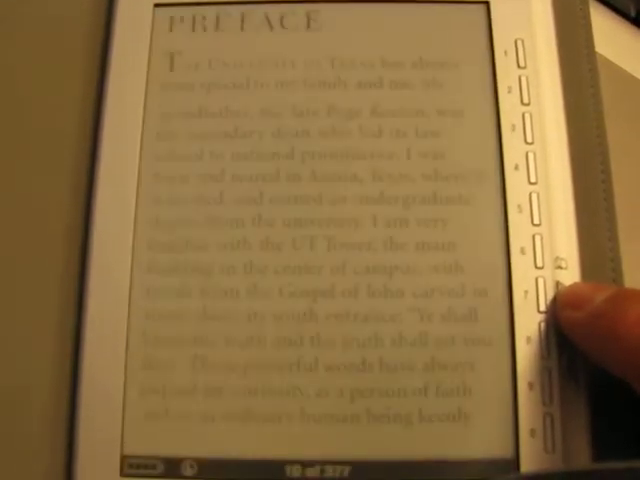